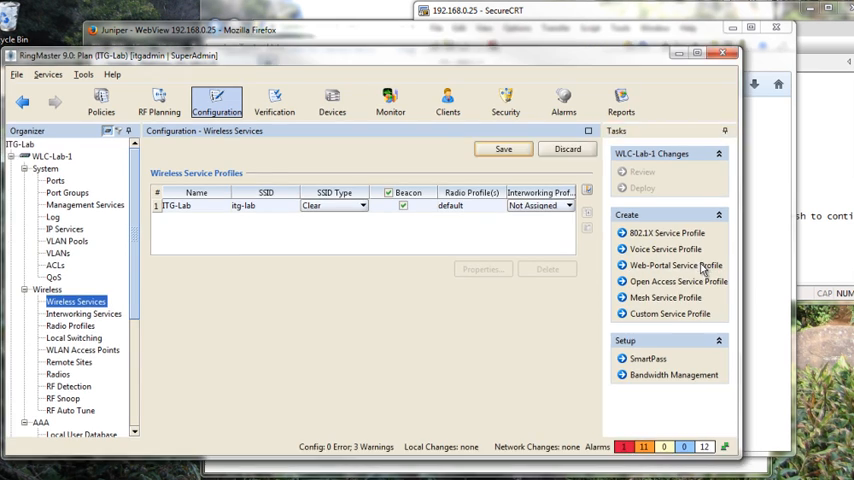
Create web-portal service ITG-Web-Portal with SSID ITG-WebP and the default VLAN
{"action": "left_click", "coordinate": [675, 265]}
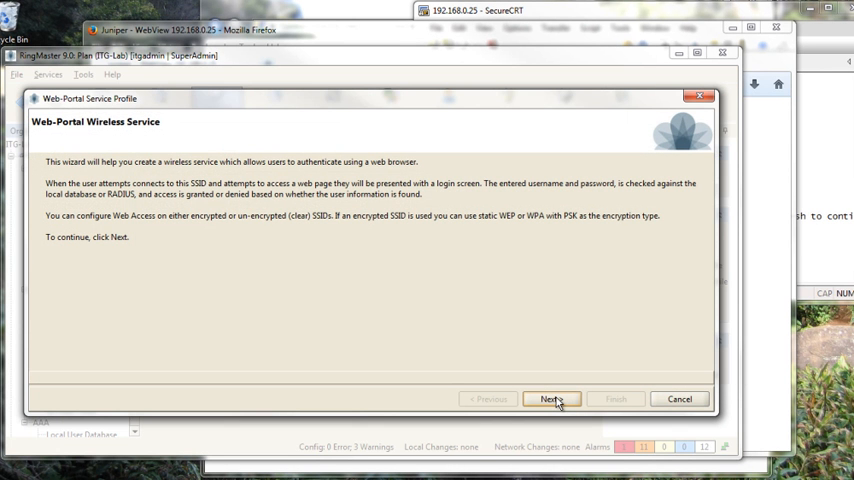
{"action": "left_click", "coordinate": [551, 399]}
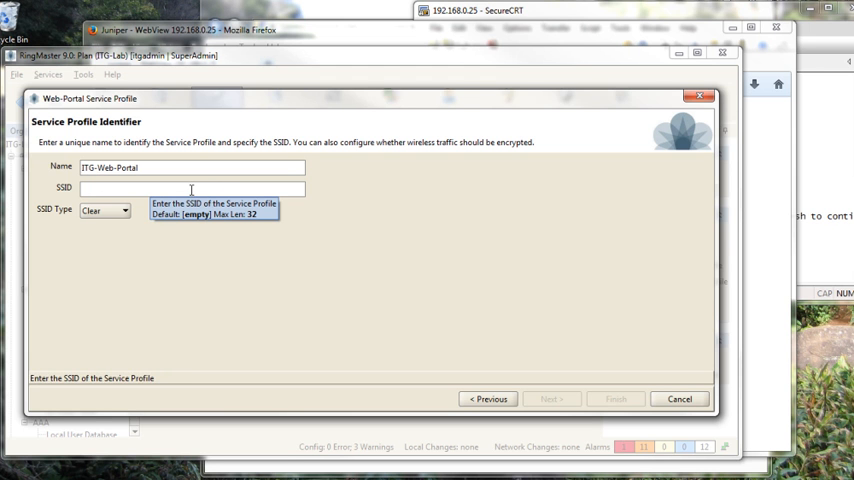
{"action": "type", "text": "ITG-Web"}
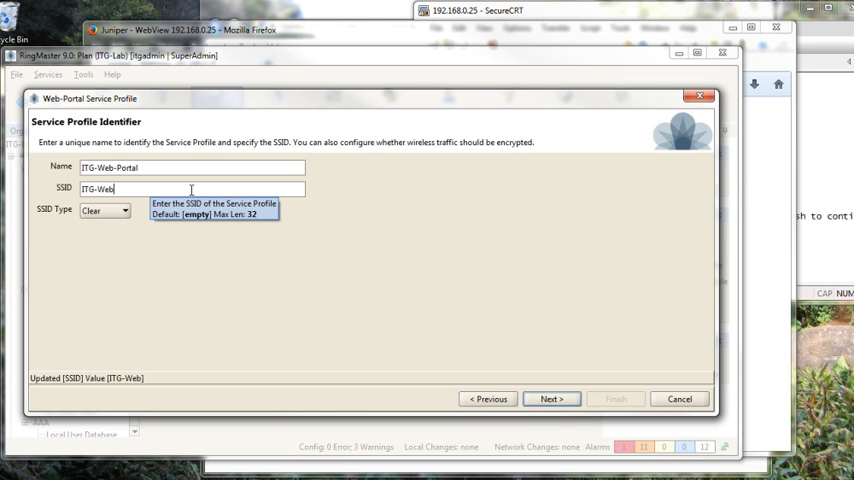
{"action": "type", "text": "P"}
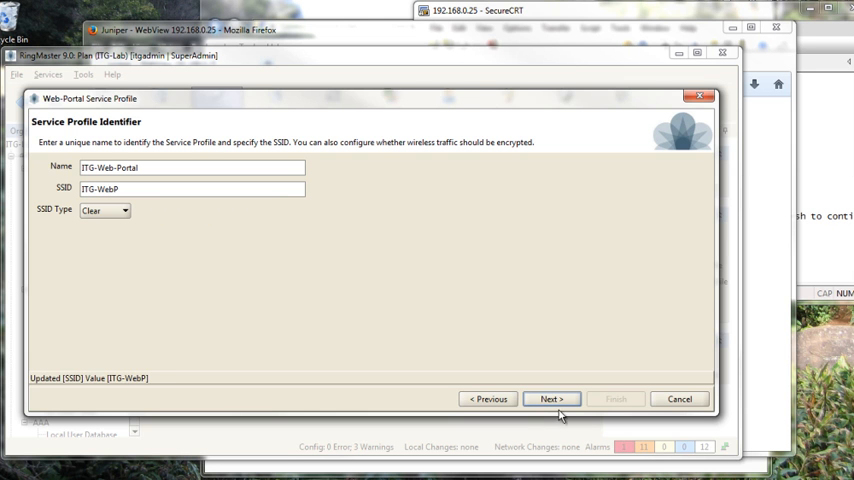
{"action": "left_click", "coordinate": [551, 398]}
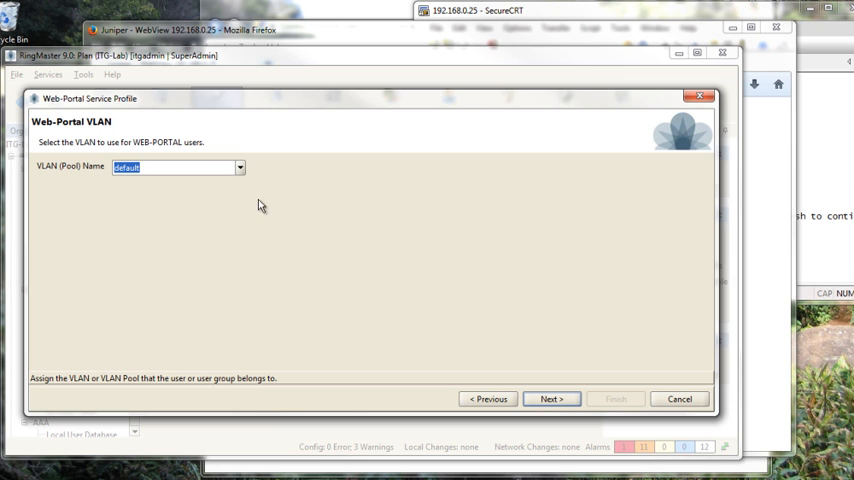
{"action": "left_click", "coordinate": [239, 167]}
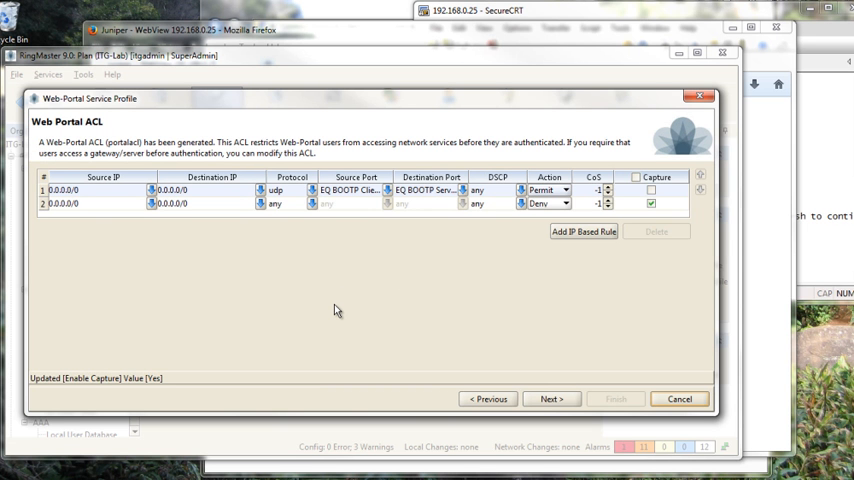
{"action": "mouse_move", "coordinate": [508, 290]}
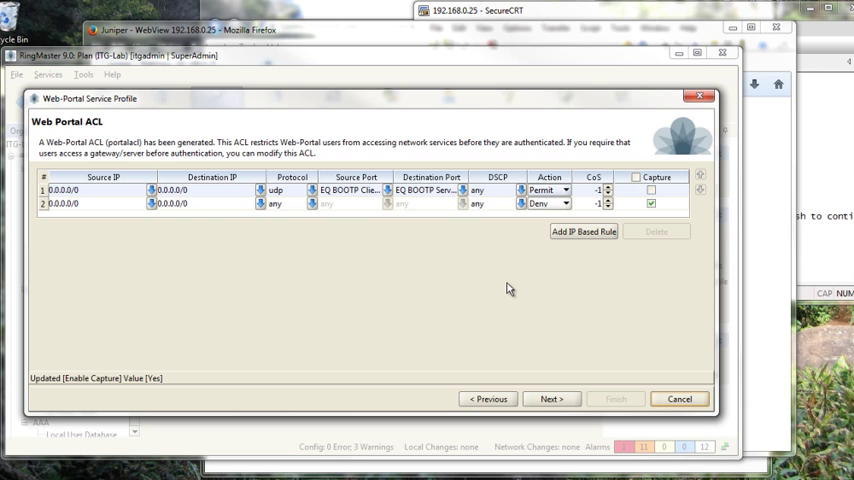
{"action": "mouse_move", "coordinate": [558, 312]}
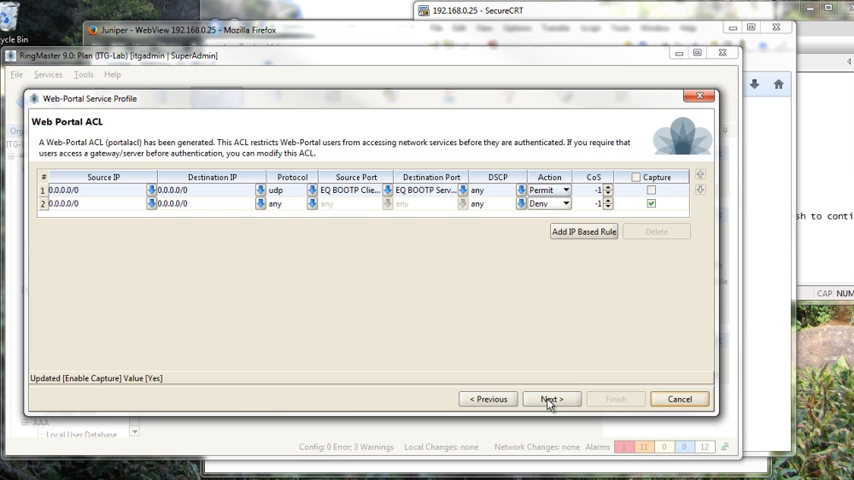
Accept the generated portal ACL and select the LOCAL server group for authentication
{"action": "left_click", "coordinate": [550, 398]}
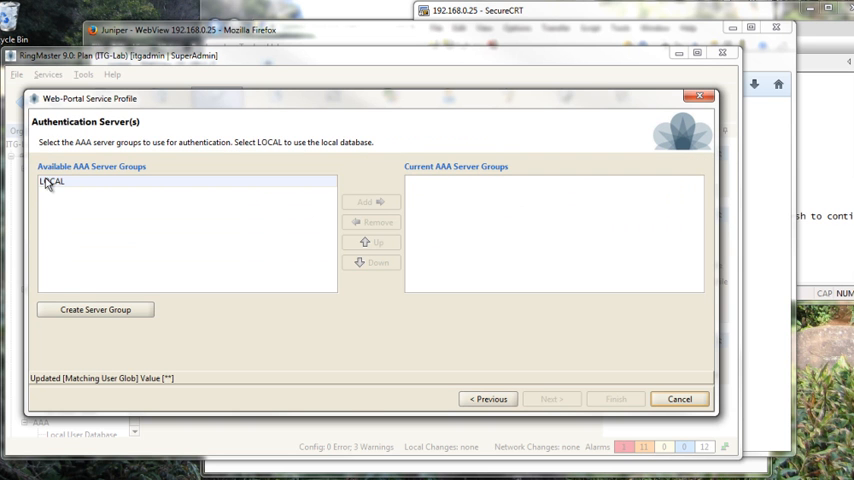
{"action": "left_click", "coordinate": [51, 181]}
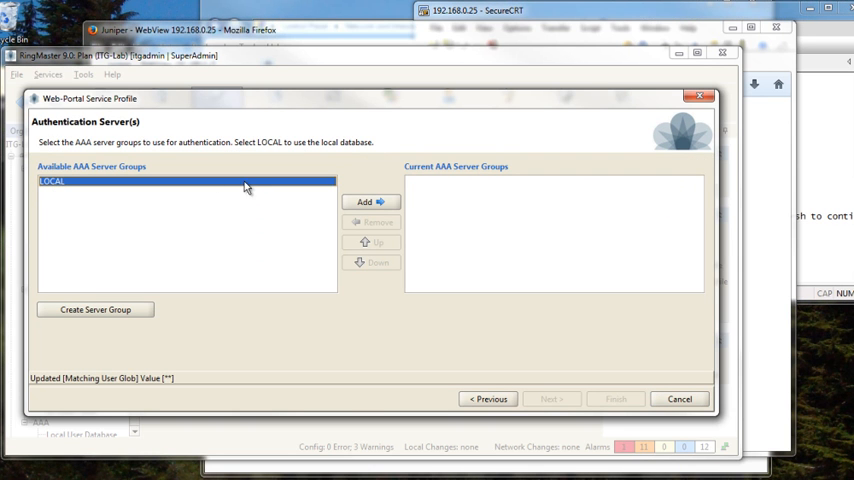
{"action": "left_click", "coordinate": [371, 202]}
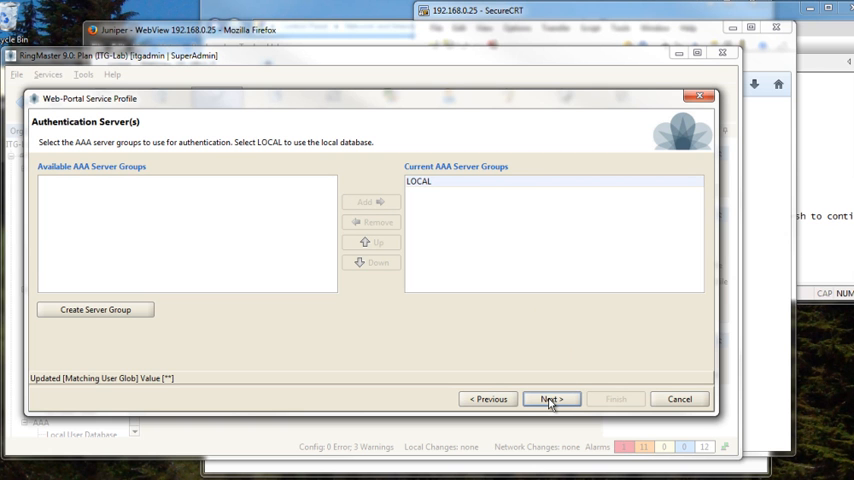
{"action": "left_click", "coordinate": [551, 399]}
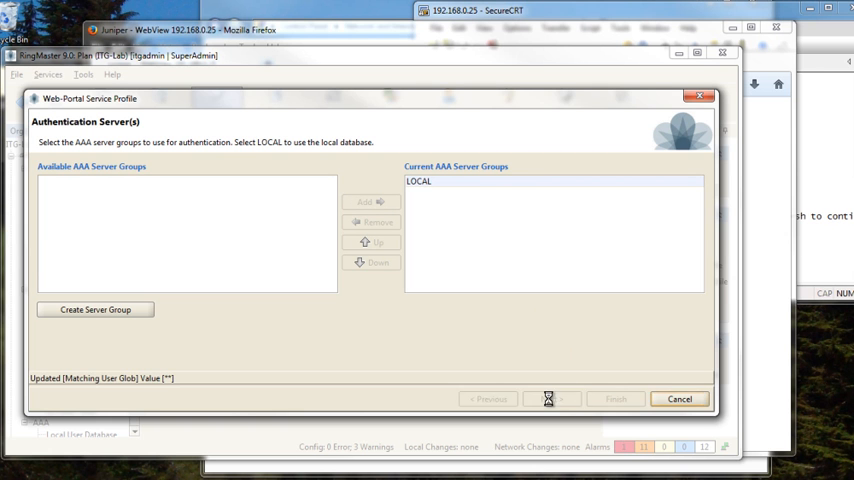
{"action": "left_click", "coordinate": [551, 398]}
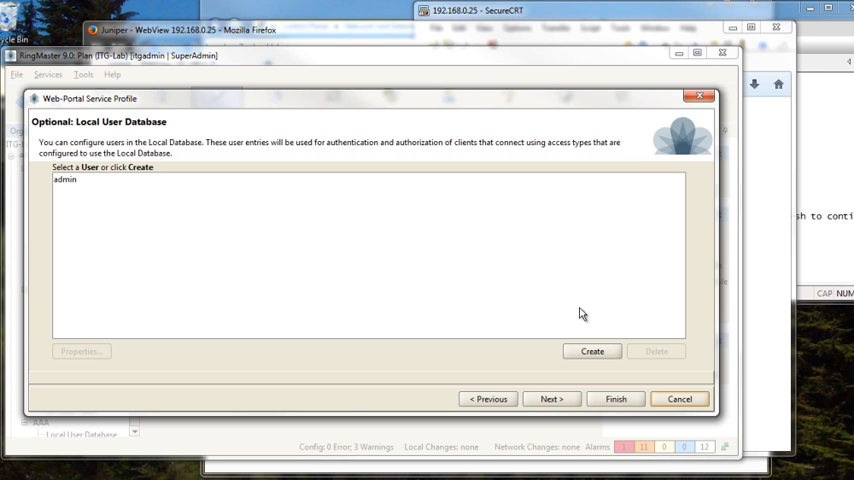
{"action": "mouse_move", "coordinate": [592, 352]}
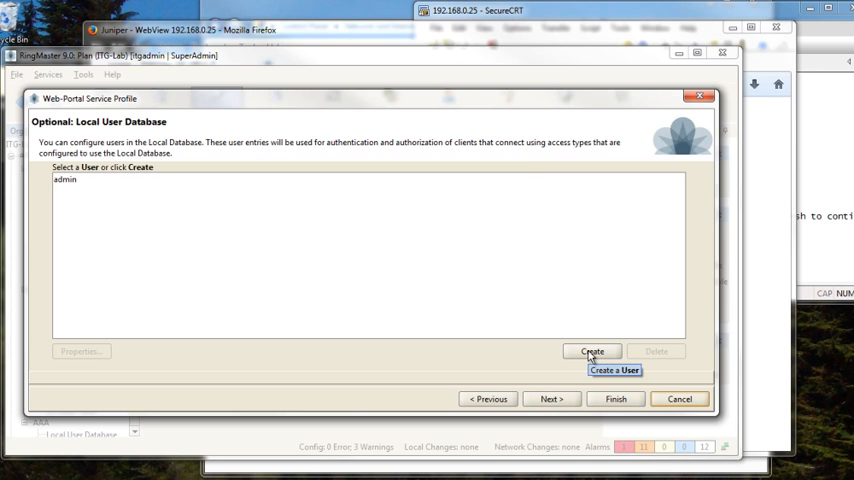
Add local user itgweb, keep just-detect mode, and finish the service
{"action": "left_click", "coordinate": [592, 351]}
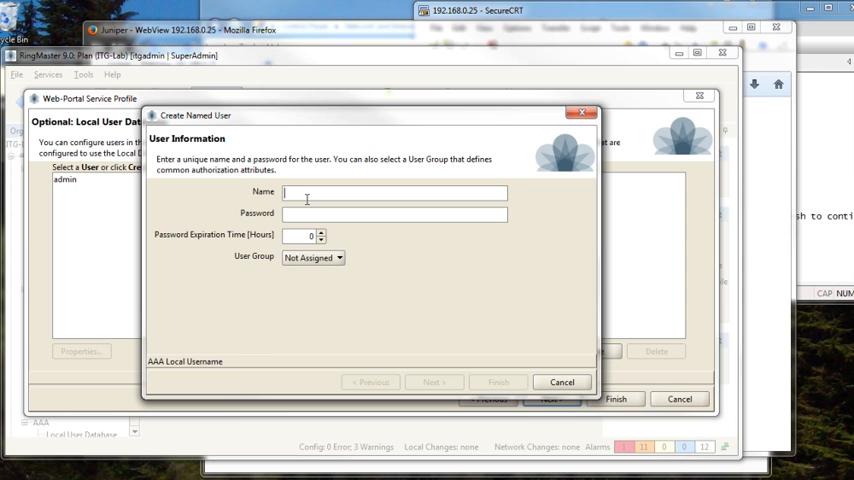
{"action": "type", "text": "itgweb"}
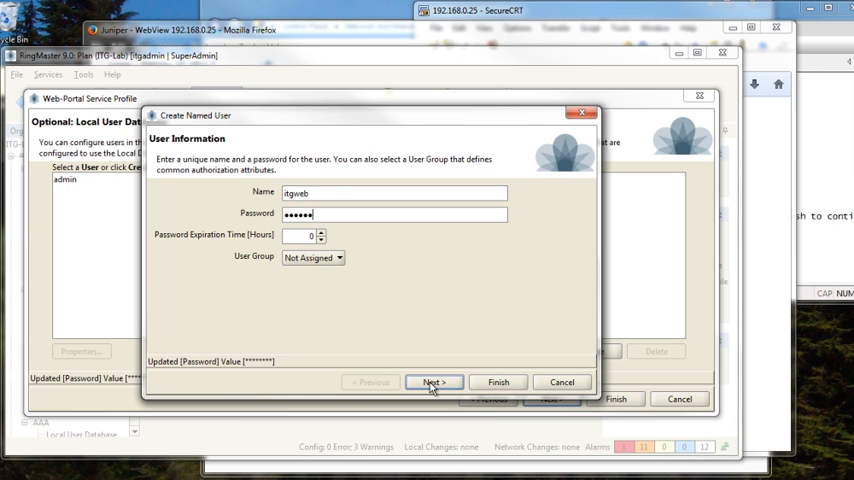
{"action": "left_click", "coordinate": [433, 382]}
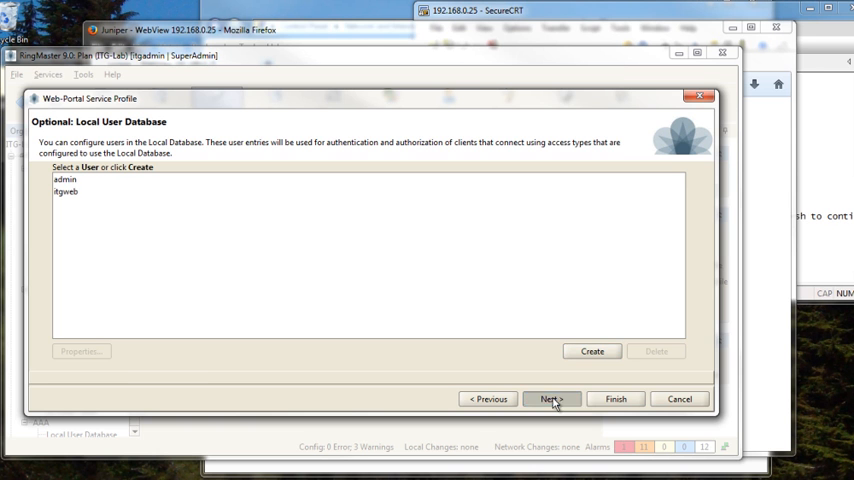
{"action": "left_click", "coordinate": [549, 398]}
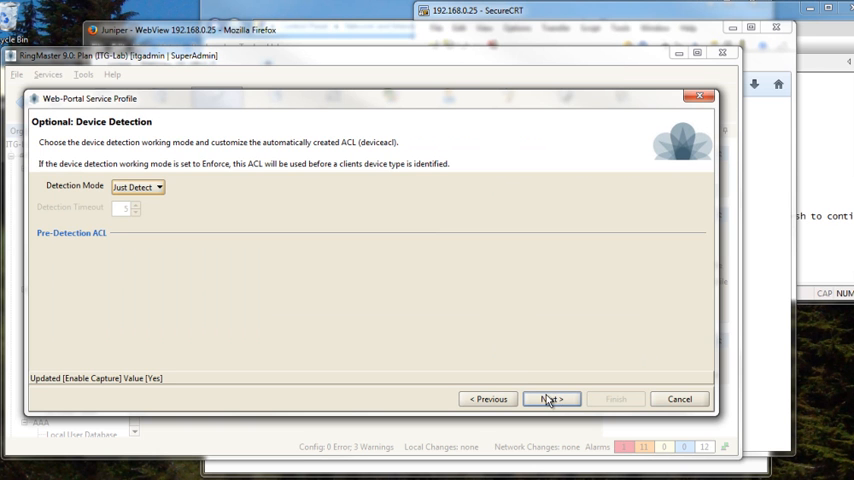
{"action": "left_click", "coordinate": [551, 398]}
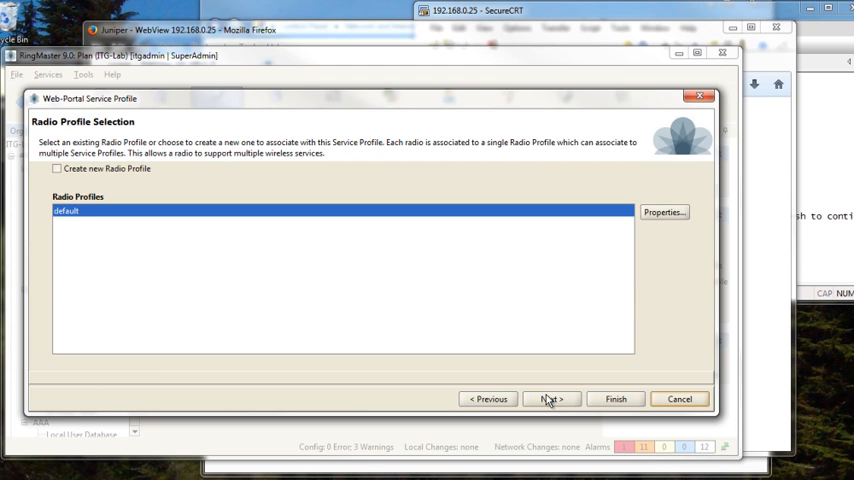
{"action": "mouse_move", "coordinate": [615, 399]}
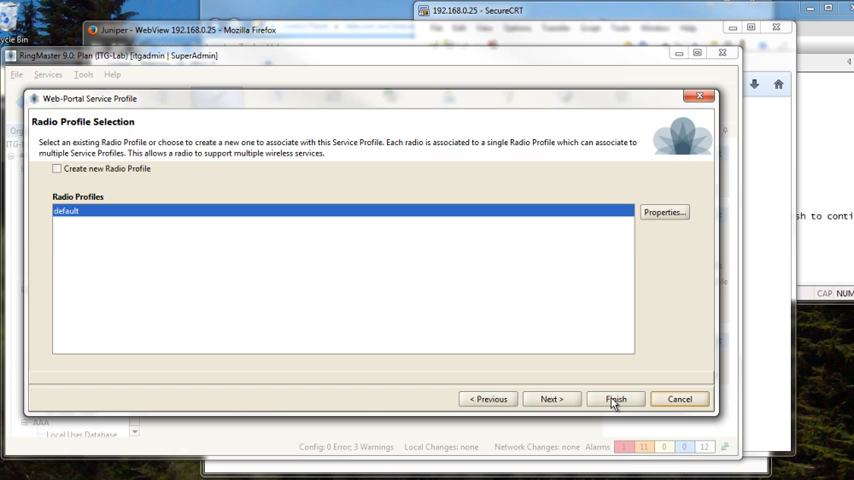
{"action": "left_click", "coordinate": [615, 399]}
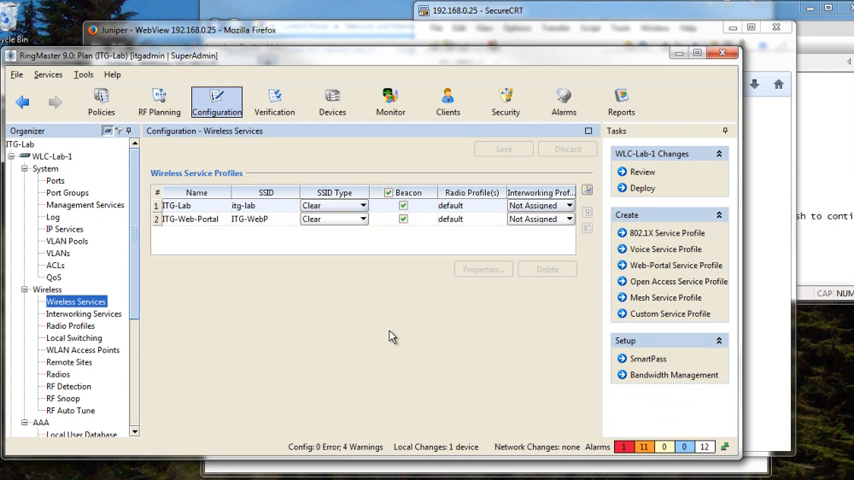
{"action": "mouse_move", "coordinate": [28, 249]}
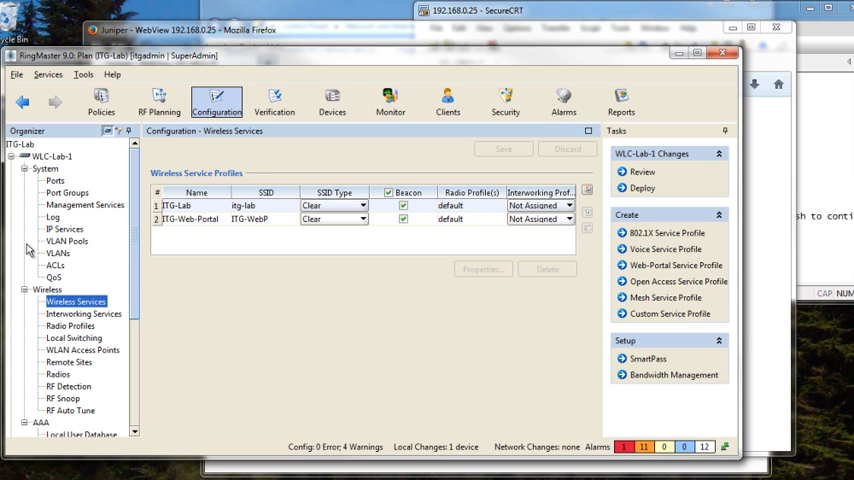
Enable DHCP Client on the itg-guest VLAN interface and deploy the changes
{"action": "left_click", "coordinate": [57, 252]}
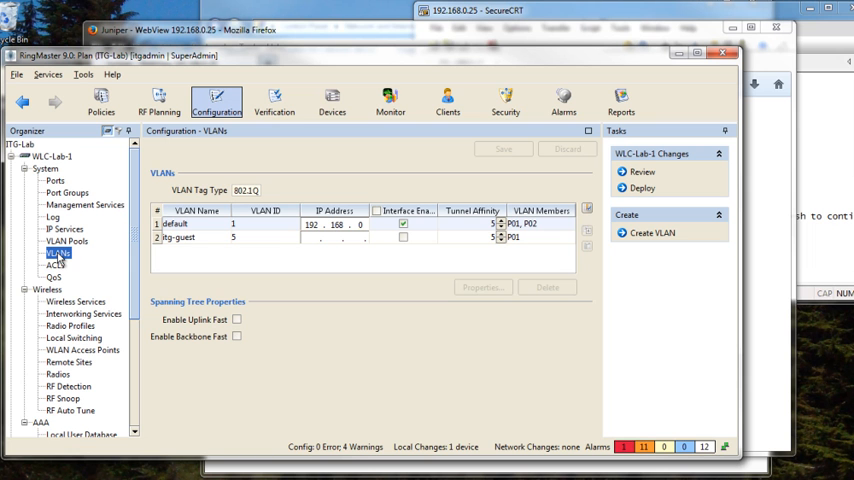
{"action": "mouse_move", "coordinate": [192, 248]}
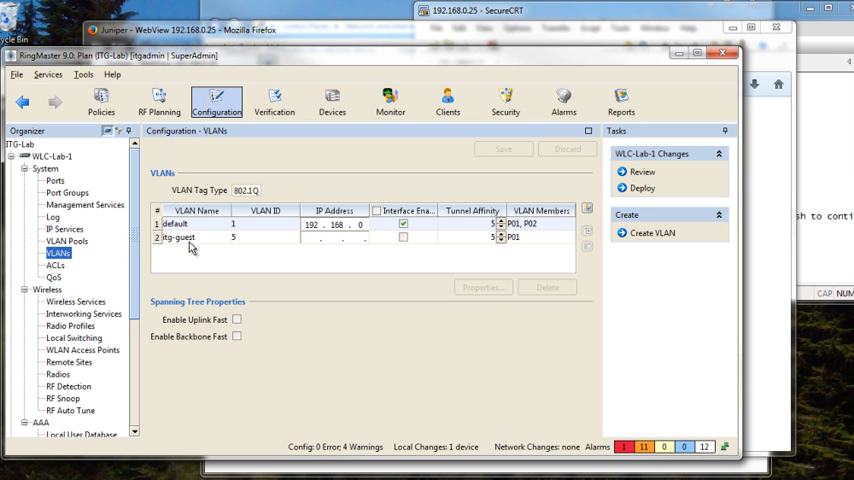
{"action": "left_click", "coordinate": [178, 237]}
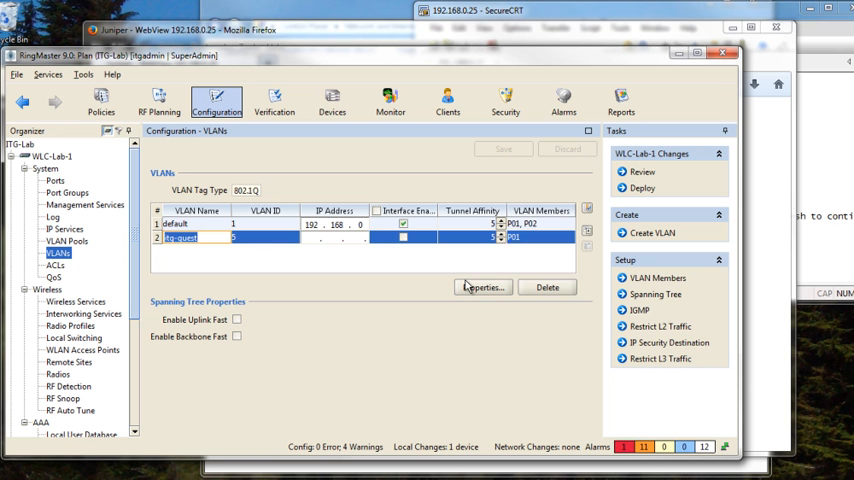
{"action": "left_click", "coordinate": [482, 287]}
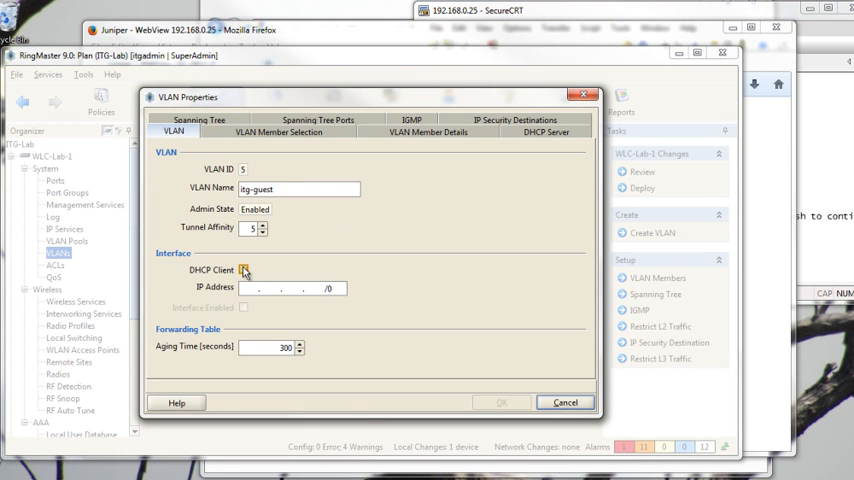
{"action": "left_click", "coordinate": [243, 270]}
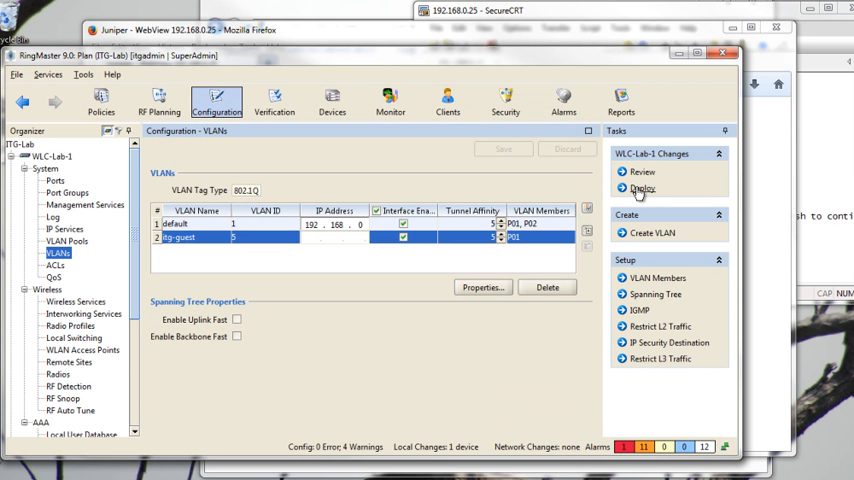
{"action": "left_click", "coordinate": [643, 189]}
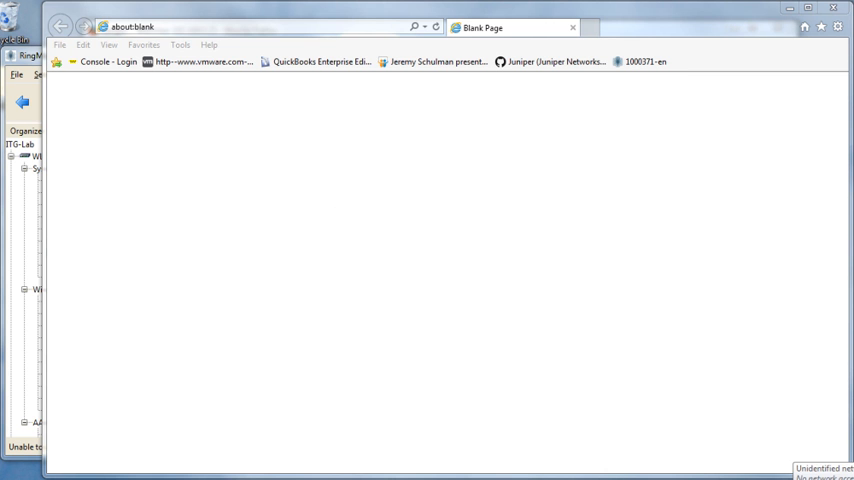
{"action": "left_click", "coordinate": [845, 474]}
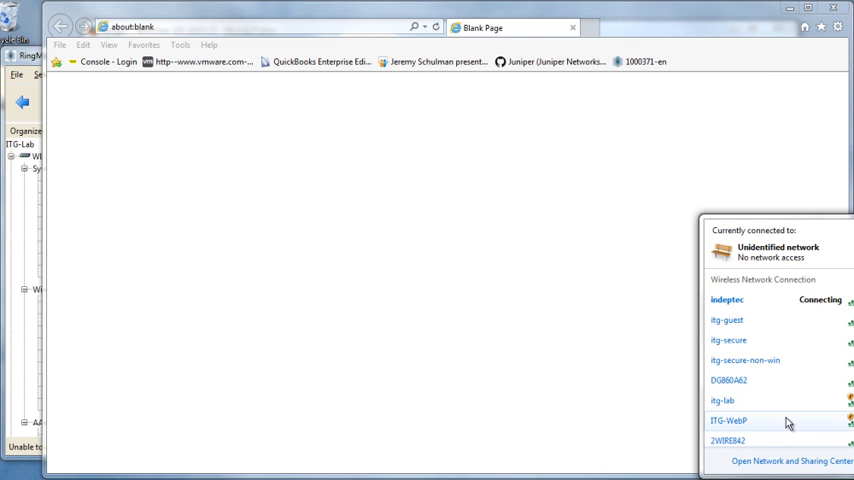
{"action": "scroll", "scroll_direction": "down", "scroll_amount": 3}
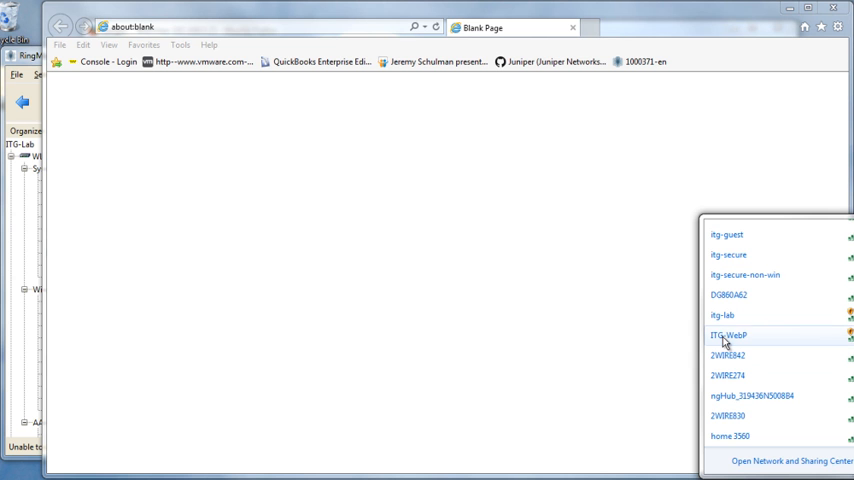
{"action": "left_click", "coordinate": [728, 335]}
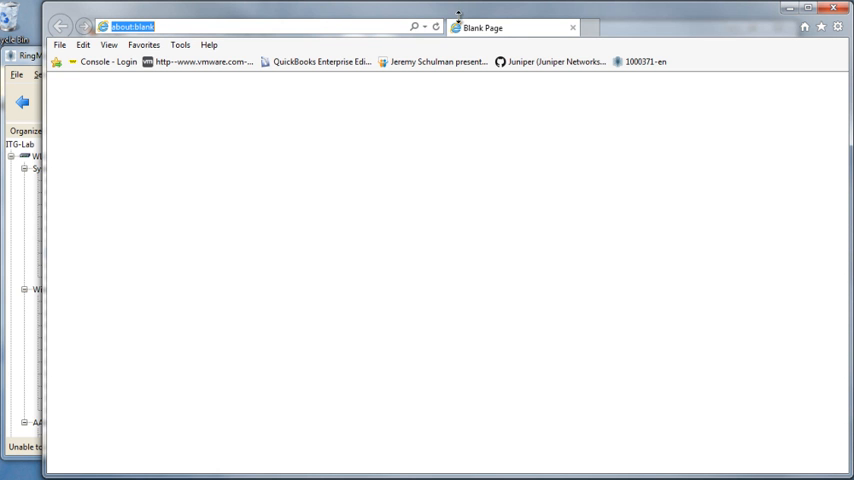
{"action": "type", "text": "www.juniper.net/"}
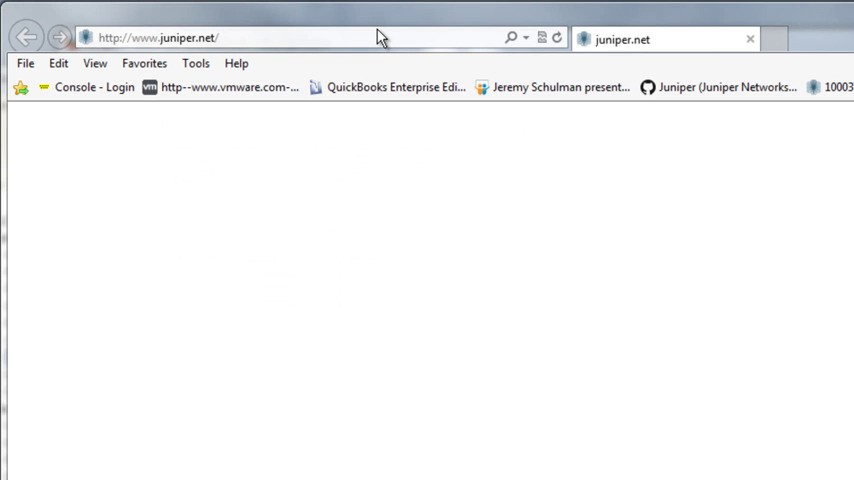
{"action": "mouse_move", "coordinate": [407, 20]}
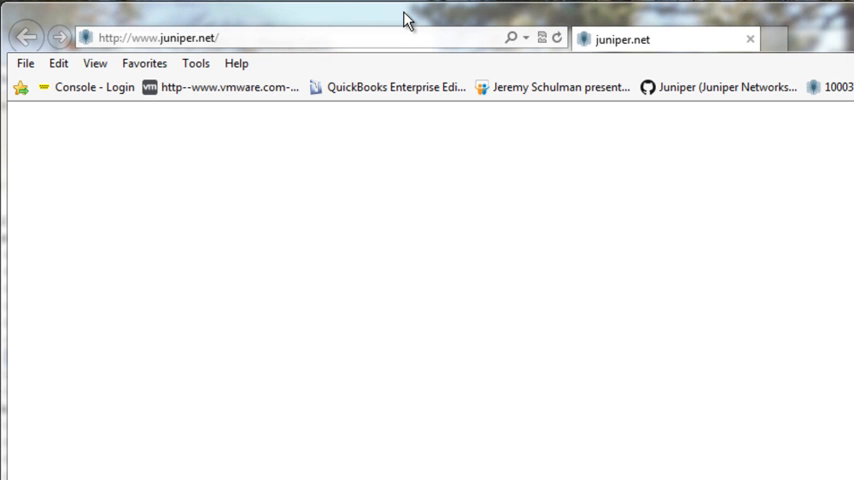
{"action": "mouse_move", "coordinate": [514, 29]}
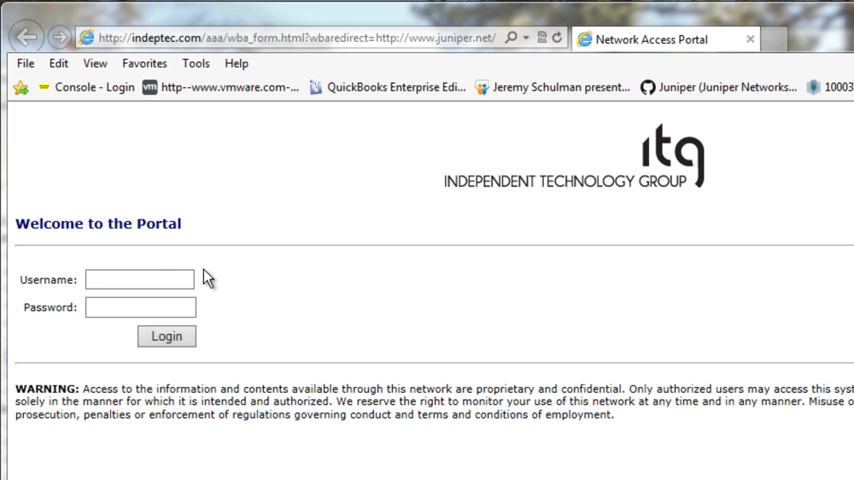
Log in to the redirected ITG portal as itgweb with its password
{"action": "type", "text": "itg"}
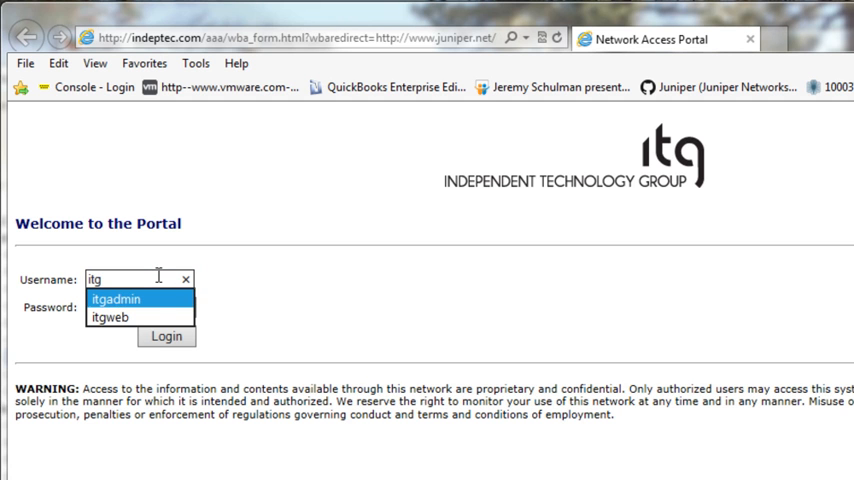
{"action": "left_click", "coordinate": [110, 317]}
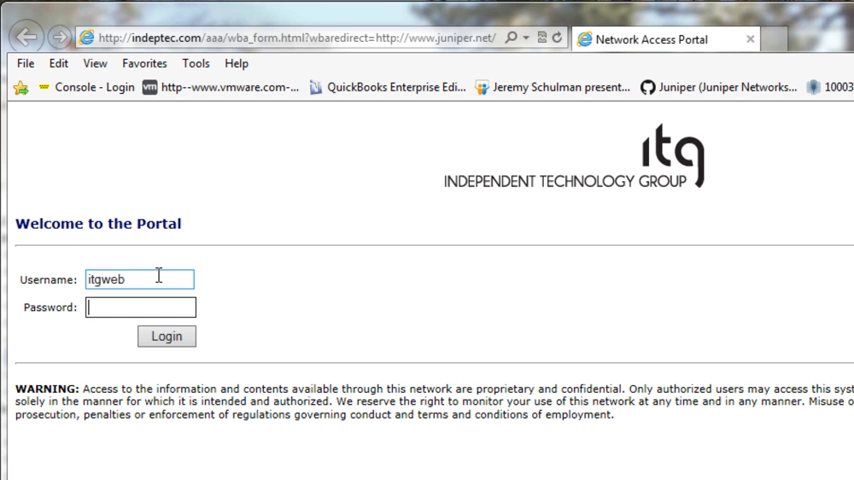
{"action": "type", "text": "••"}
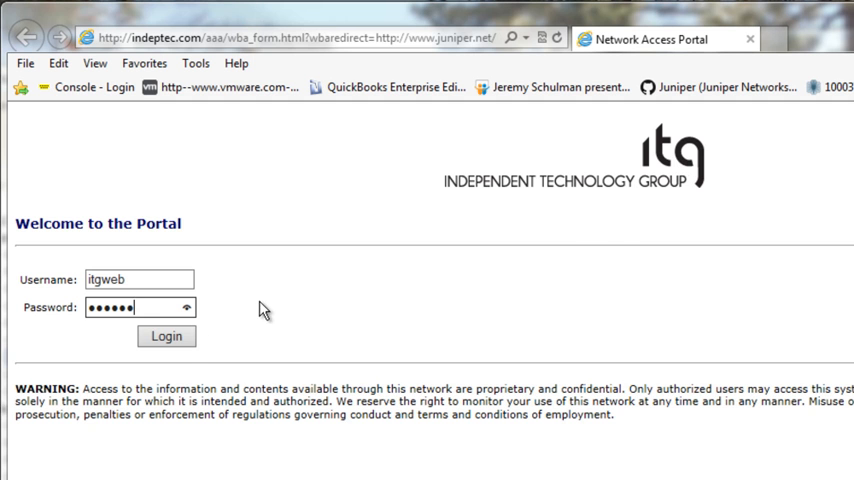
{"action": "left_click", "coordinate": [166, 336]}
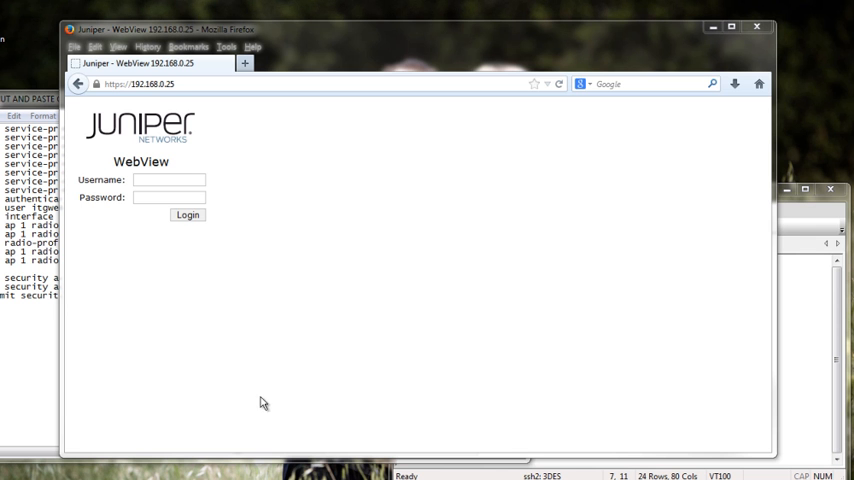
Log in to WebView as admin and launch Manage Web Portal Access Page under Maintain
{"action": "left_click", "coordinate": [169, 180]}
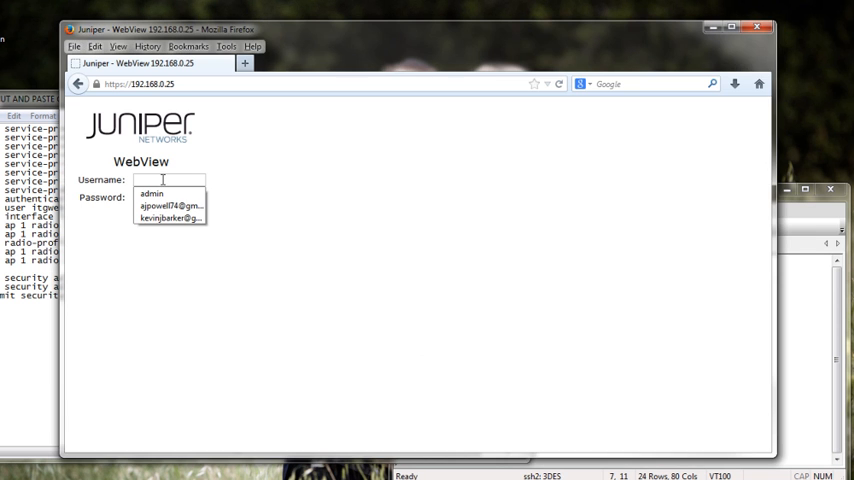
{"action": "left_click", "coordinate": [150, 193]}
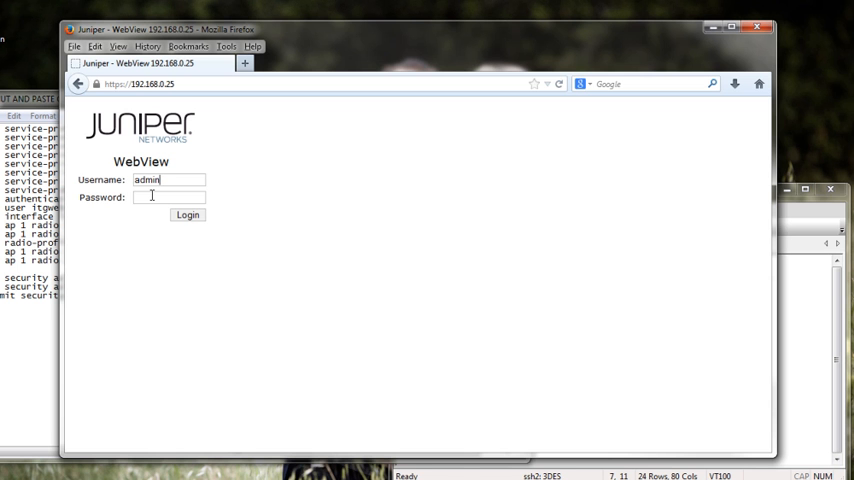
{"action": "mouse_move", "coordinate": [336, 155]}
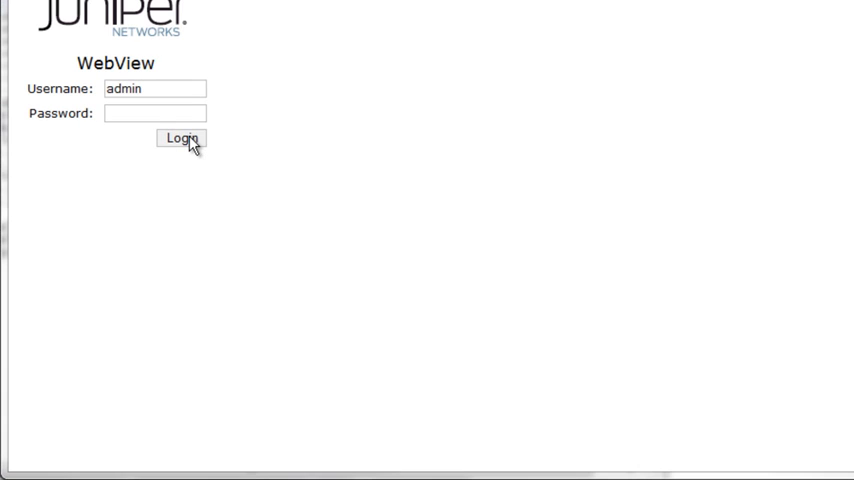
{"action": "left_click", "coordinate": [181, 139]}
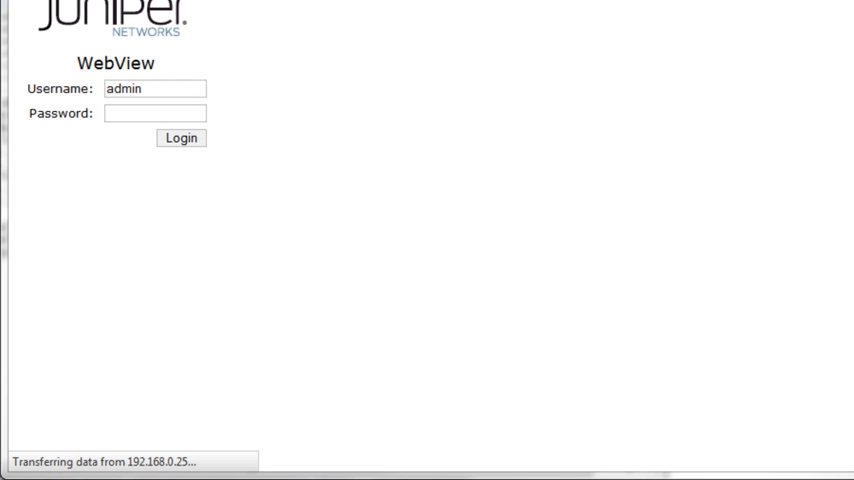
{"action": "mouse_move", "coordinate": [547, 3]}
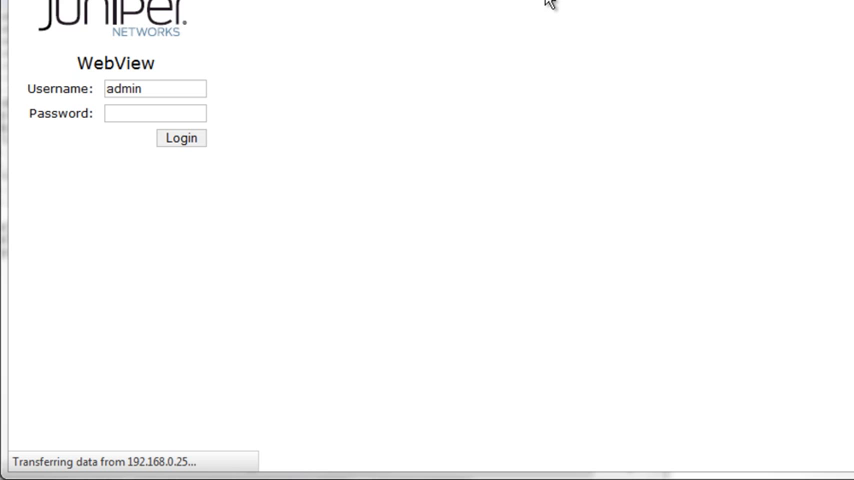
{"action": "left_click", "coordinate": [181, 138]}
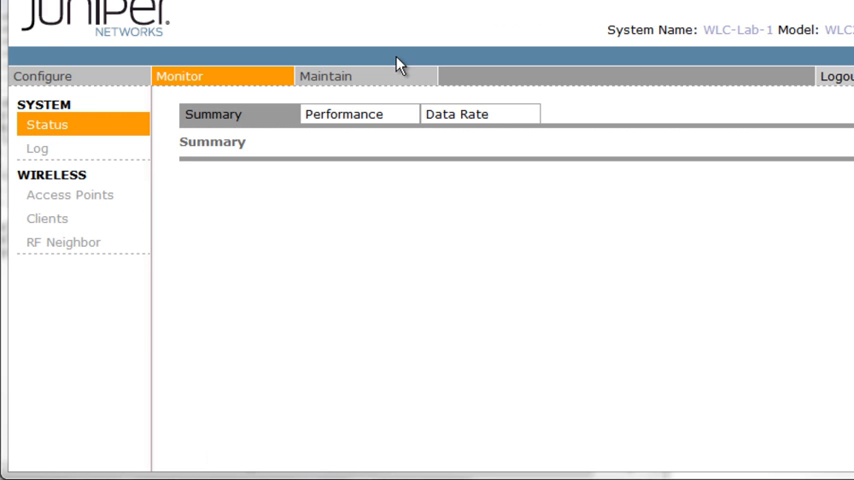
{"action": "left_click", "coordinate": [325, 76]}
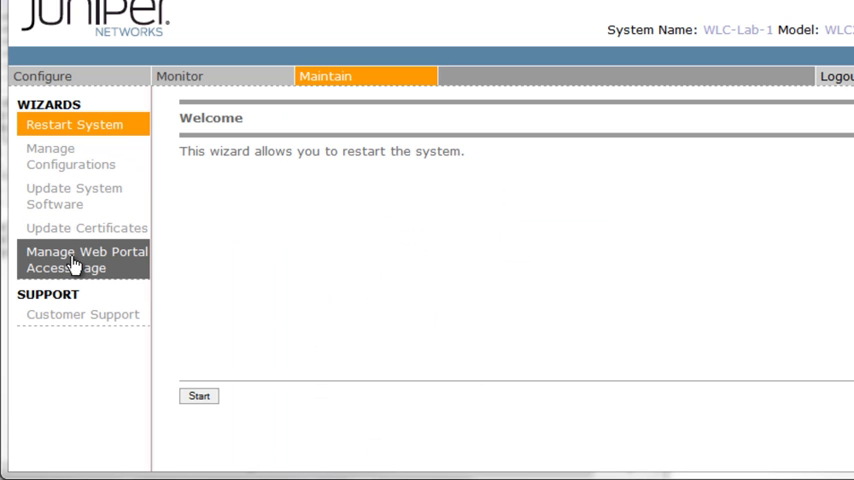
{"action": "left_click", "coordinate": [84, 260]}
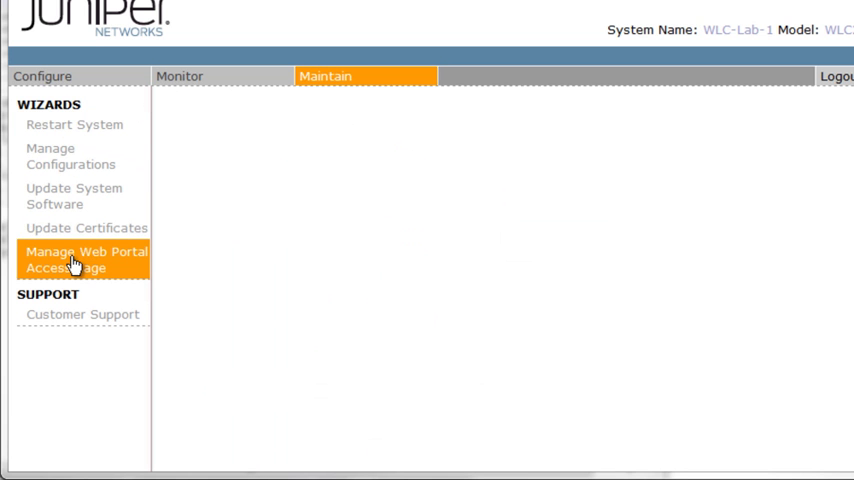
{"action": "left_click", "coordinate": [85, 260]}
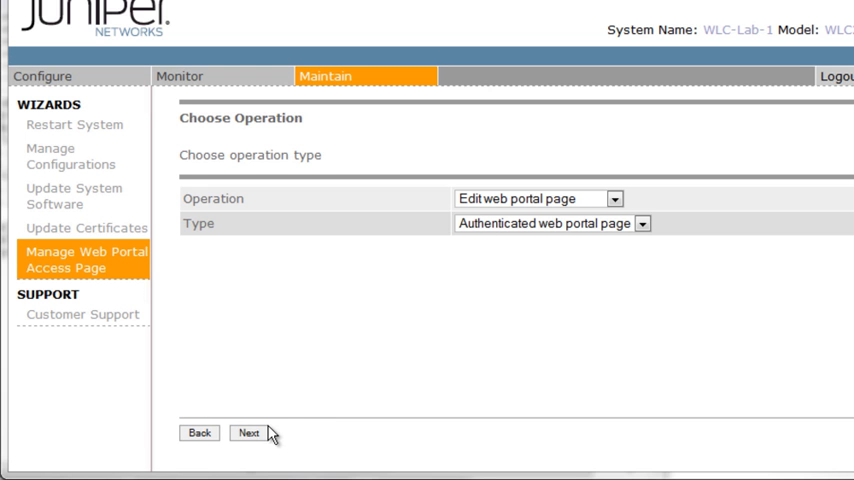
Keep the Authenticated web portal page type and change the welcome text to ITG Web
{"action": "left_click", "coordinate": [641, 224]}
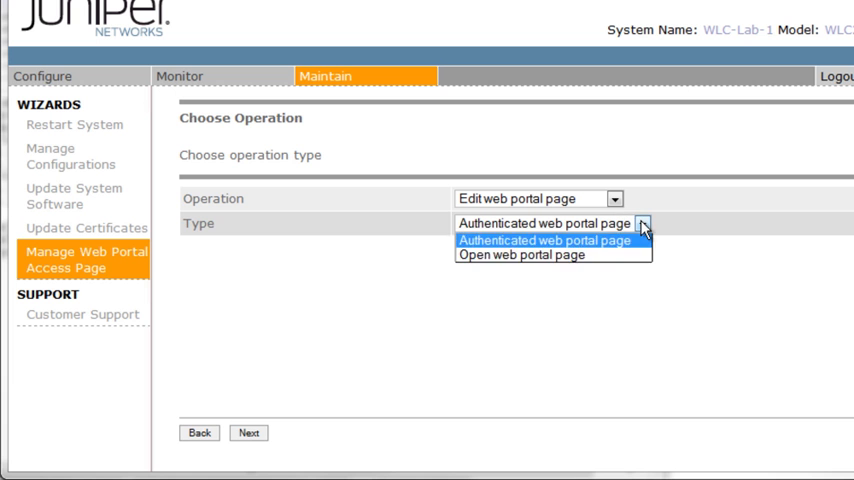
{"action": "left_click", "coordinate": [540, 238]}
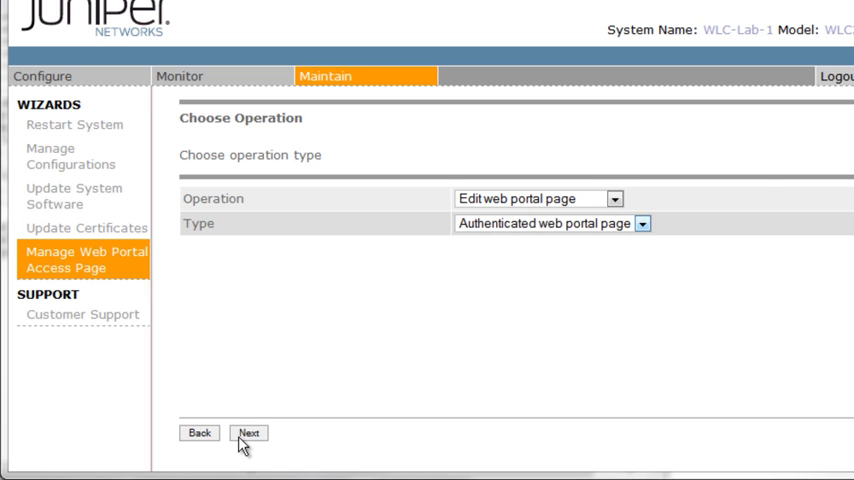
{"action": "left_click", "coordinate": [248, 432]}
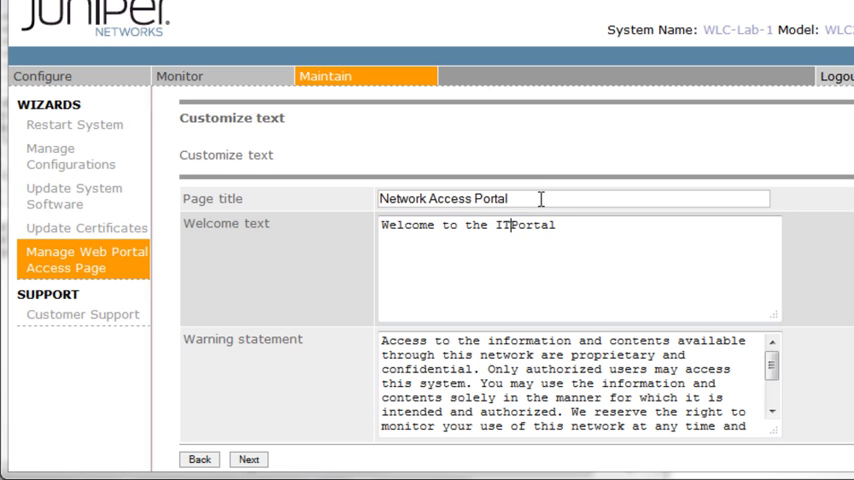
{"action": "type", "text": "G W"}
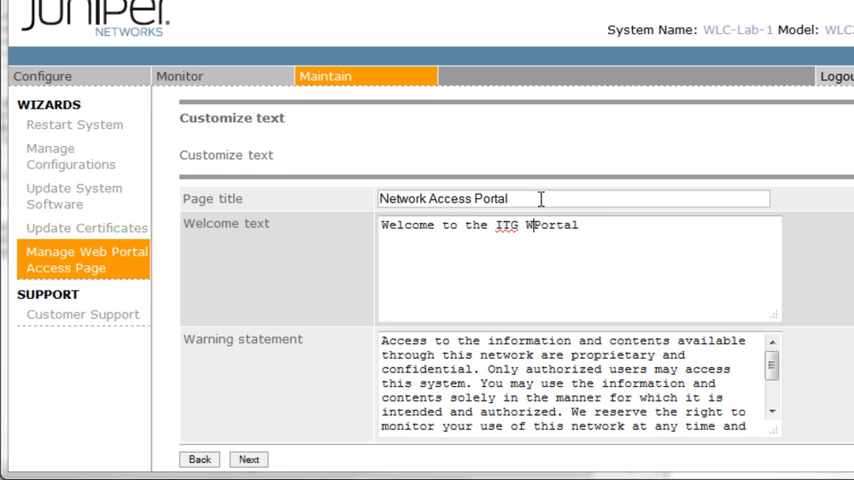
{"action": "type", "text": "eb"}
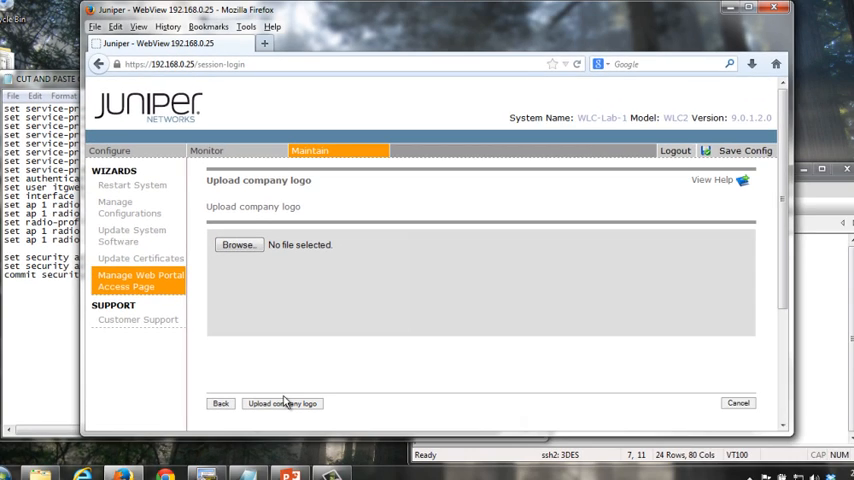
Choose itg_small.jpg as the company logo for upload
{"action": "left_click", "coordinate": [282, 403]}
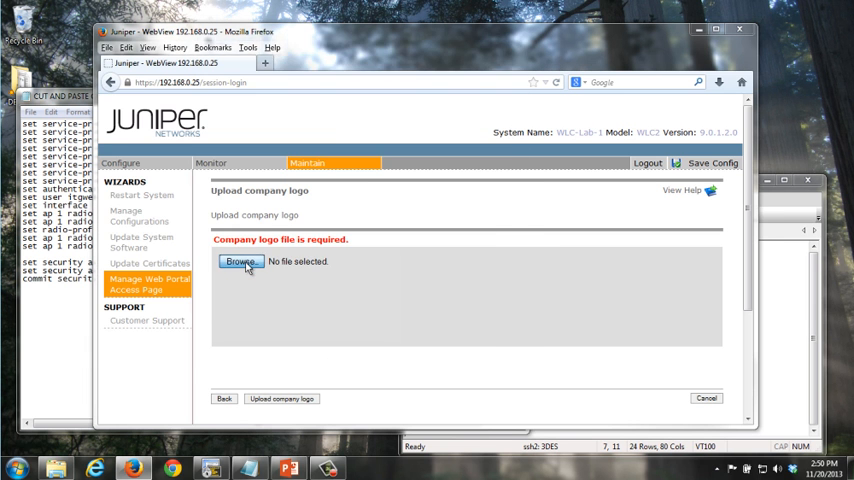
{"action": "left_click", "coordinate": [240, 261]}
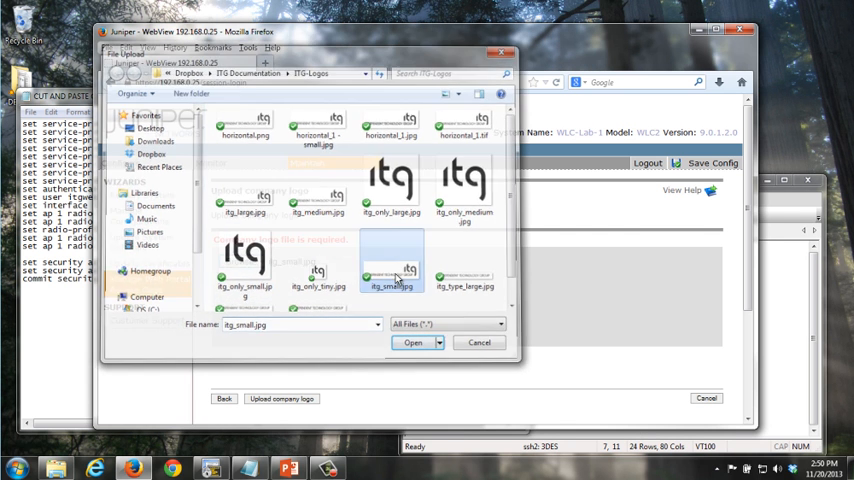
{"action": "left_click", "coordinate": [413, 342]}
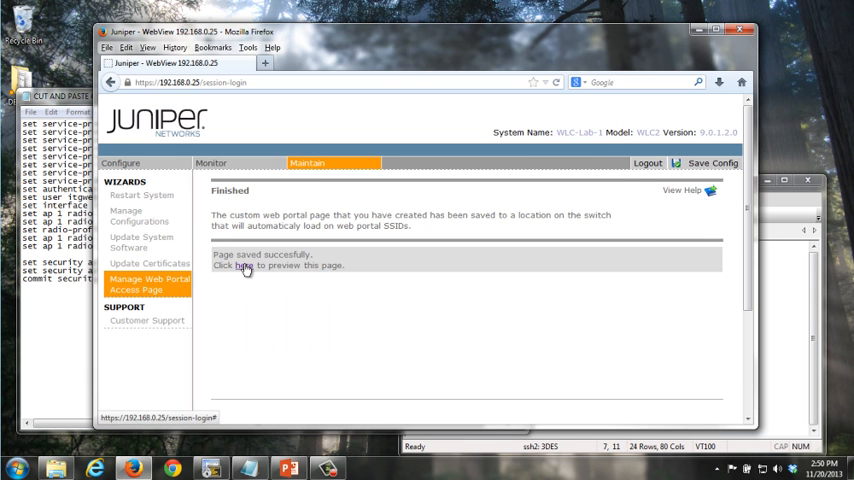
{"action": "left_click", "coordinate": [244, 265]}
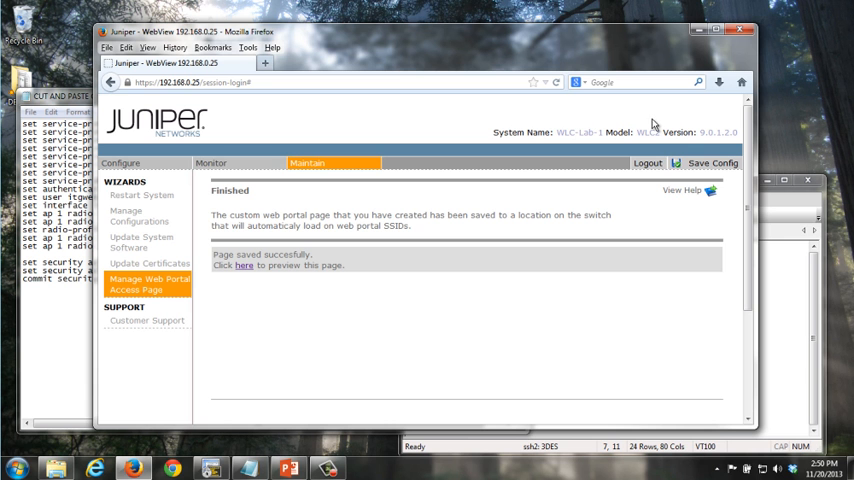
{"action": "mouse_move", "coordinate": [744, 30]}
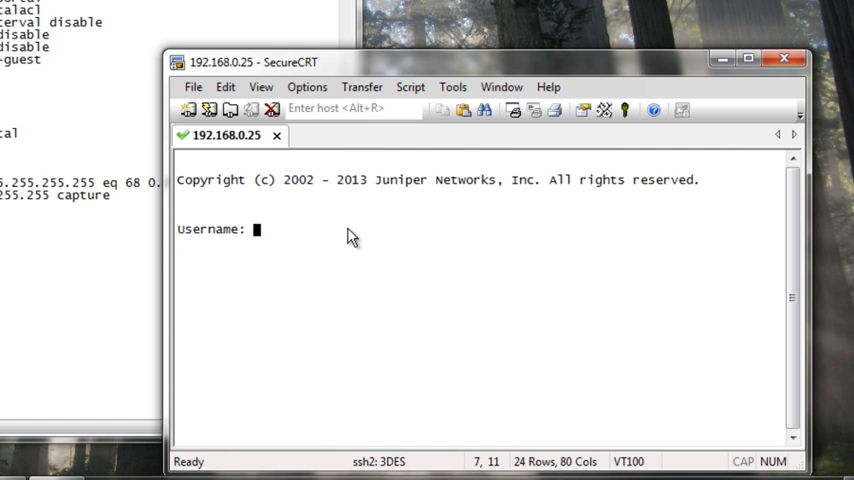
Enter admin at the SecureCRT username prompt
{"action": "type", "text": "admin"}
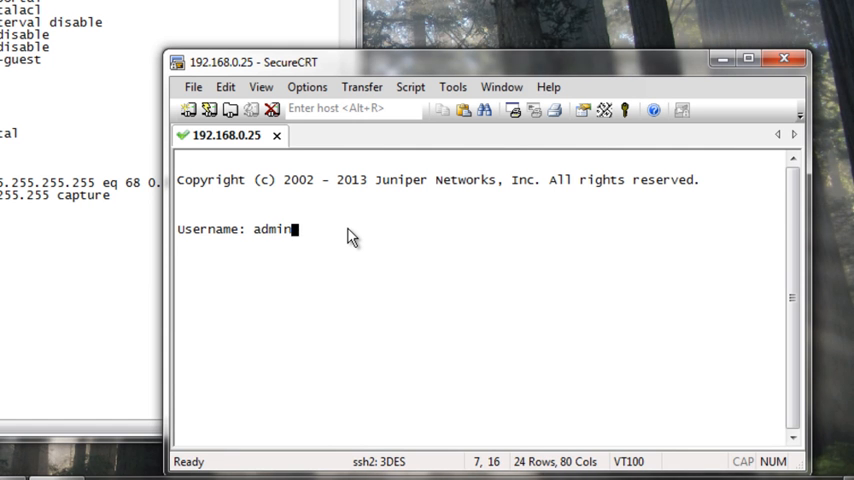
{"action": "key", "text": "Return"}
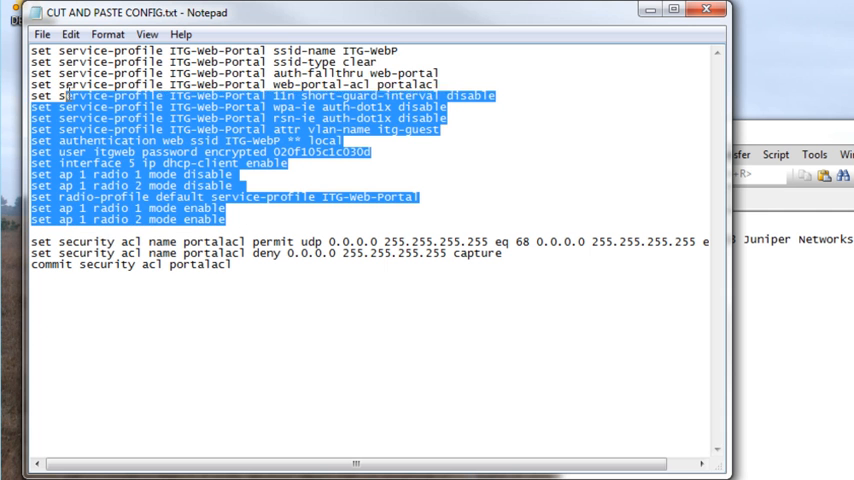
Paste the copied configuration at the WLC-Lab-1# prompt using Edit > Paste
{"action": "left_click", "coordinate": [70, 33]}
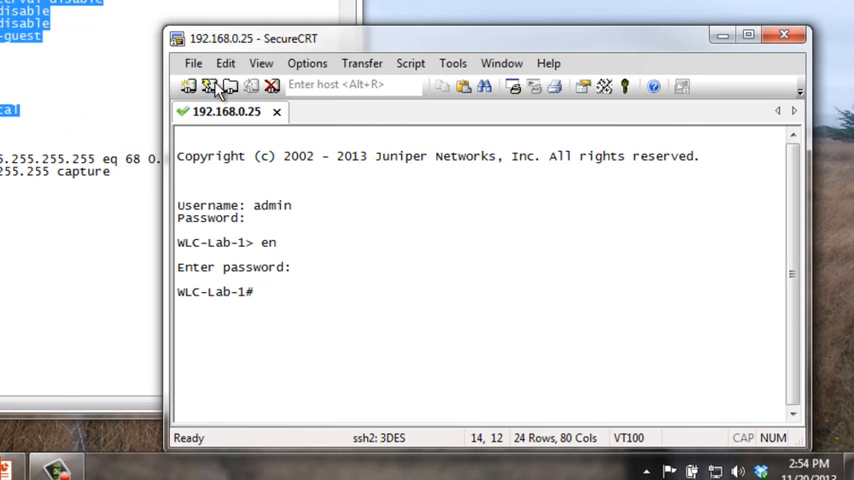
{"action": "left_click", "coordinate": [225, 63]}
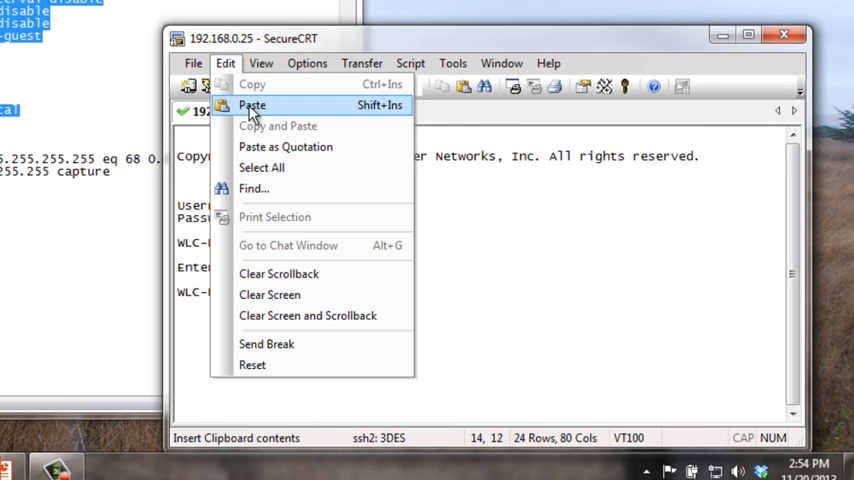
{"action": "left_click", "coordinate": [251, 105]}
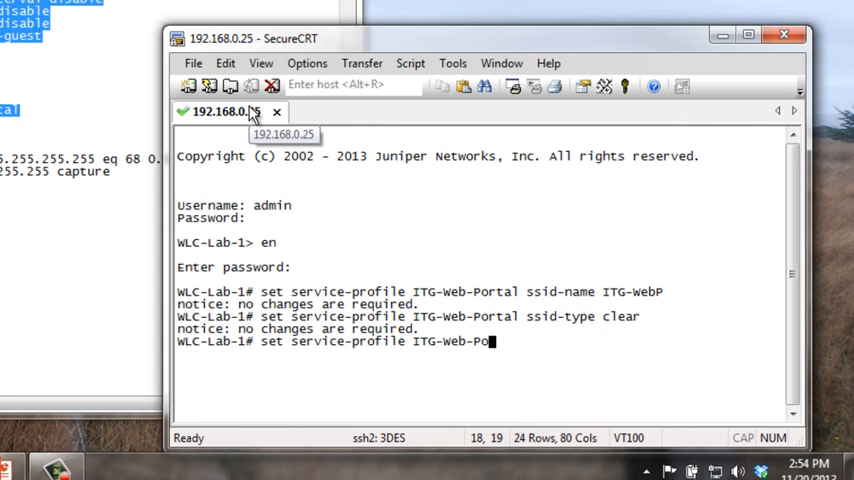